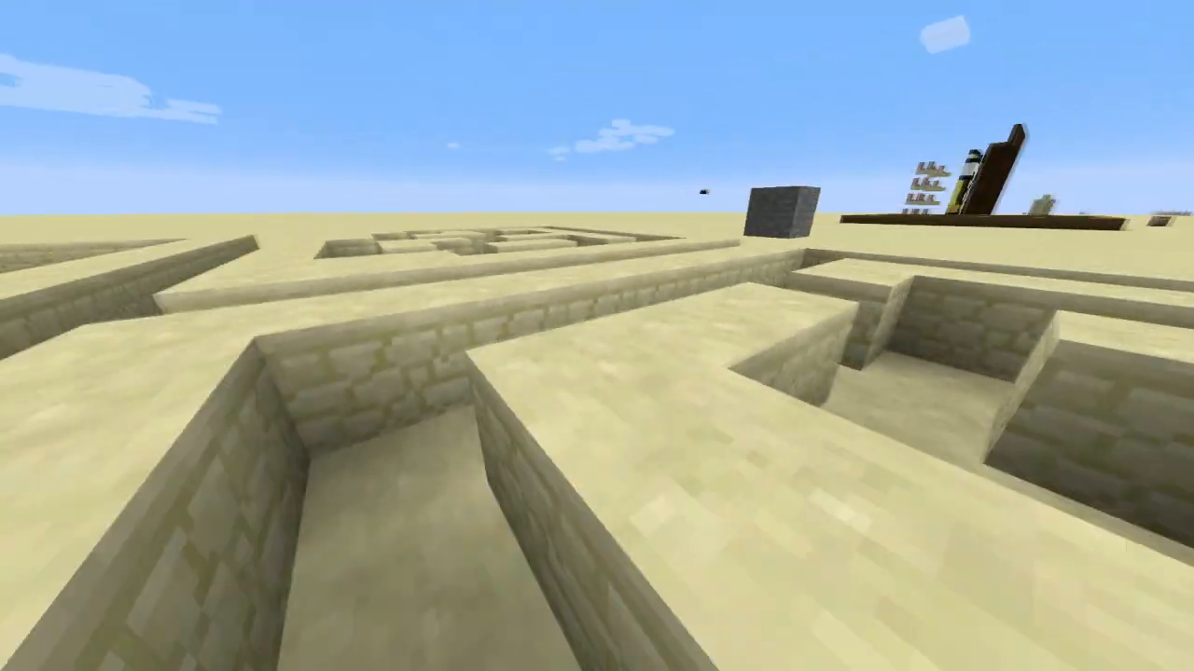
mouse_move(597, 336)
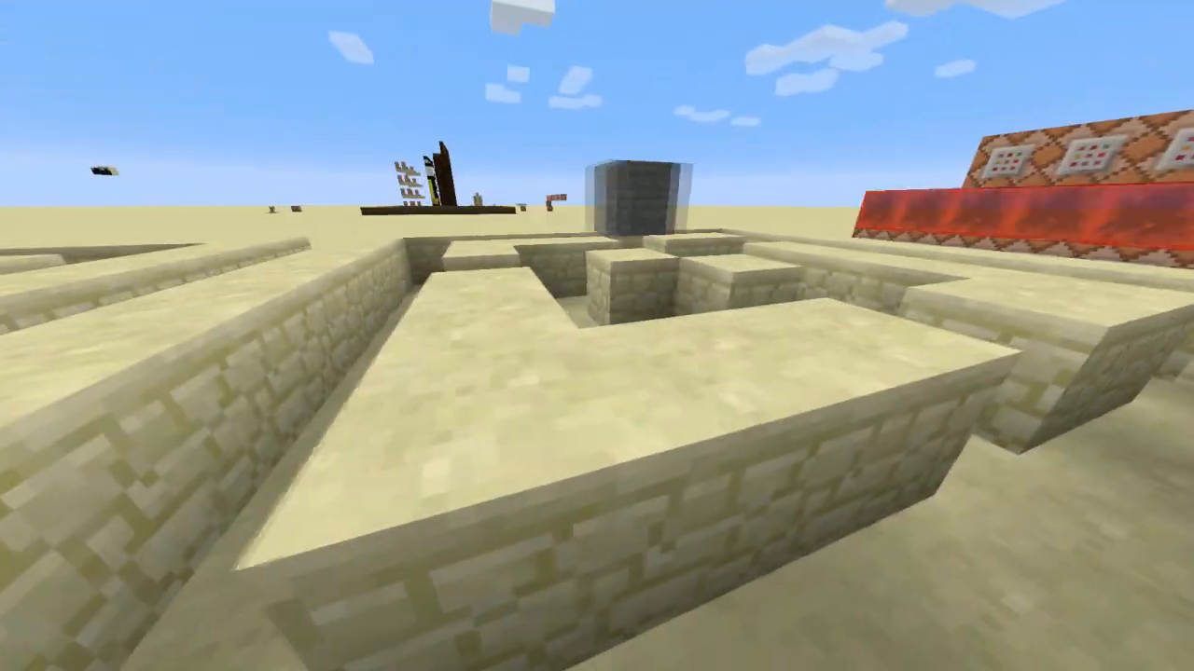